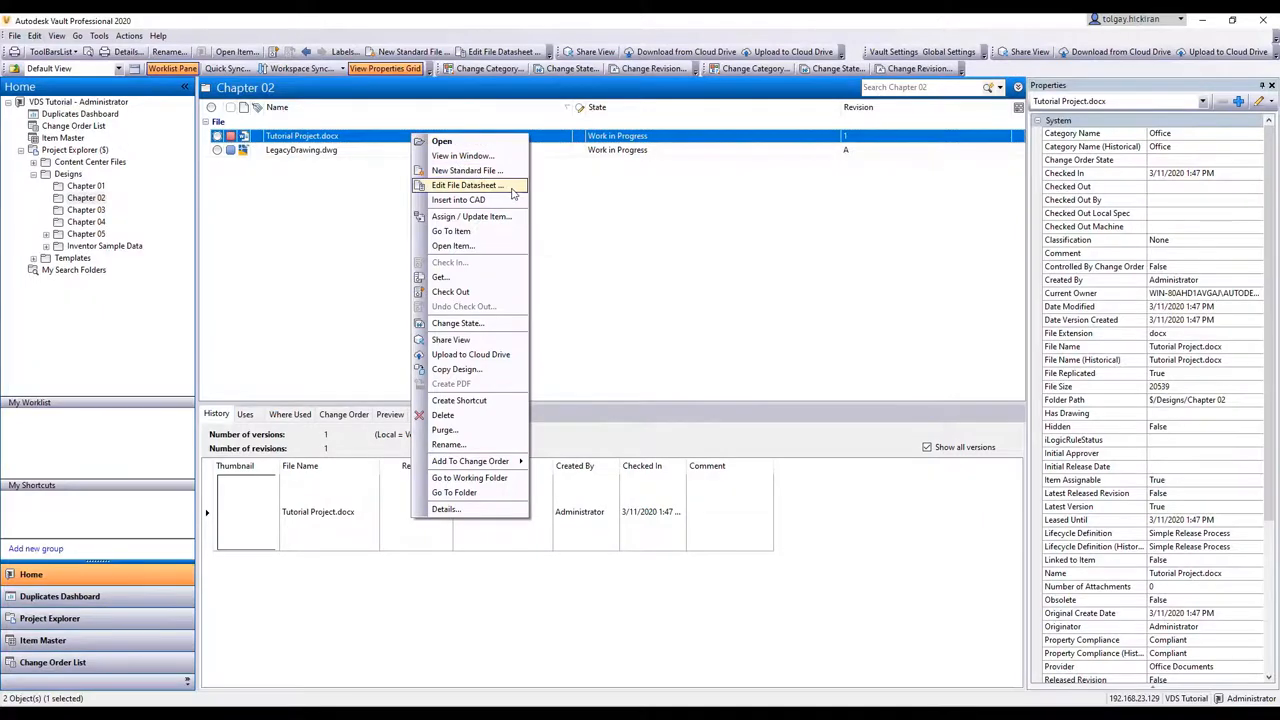
# Open the Edit File Datasheet for Tutorial Project.docx and select its Title field
pyautogui.click(466, 185)
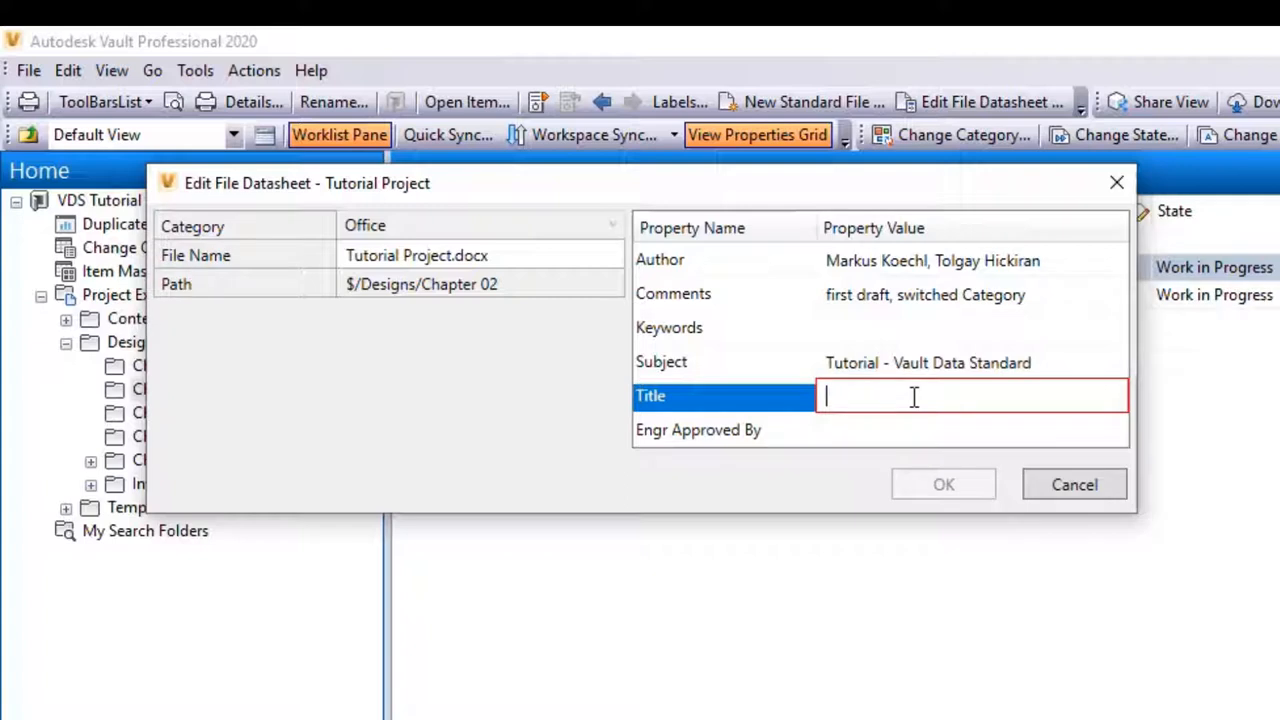
# Enter Title 'Autodesk Vault' and Comments 'final' for Tutorial Project.docx and save
pyautogui.write('Autodesk Vault')
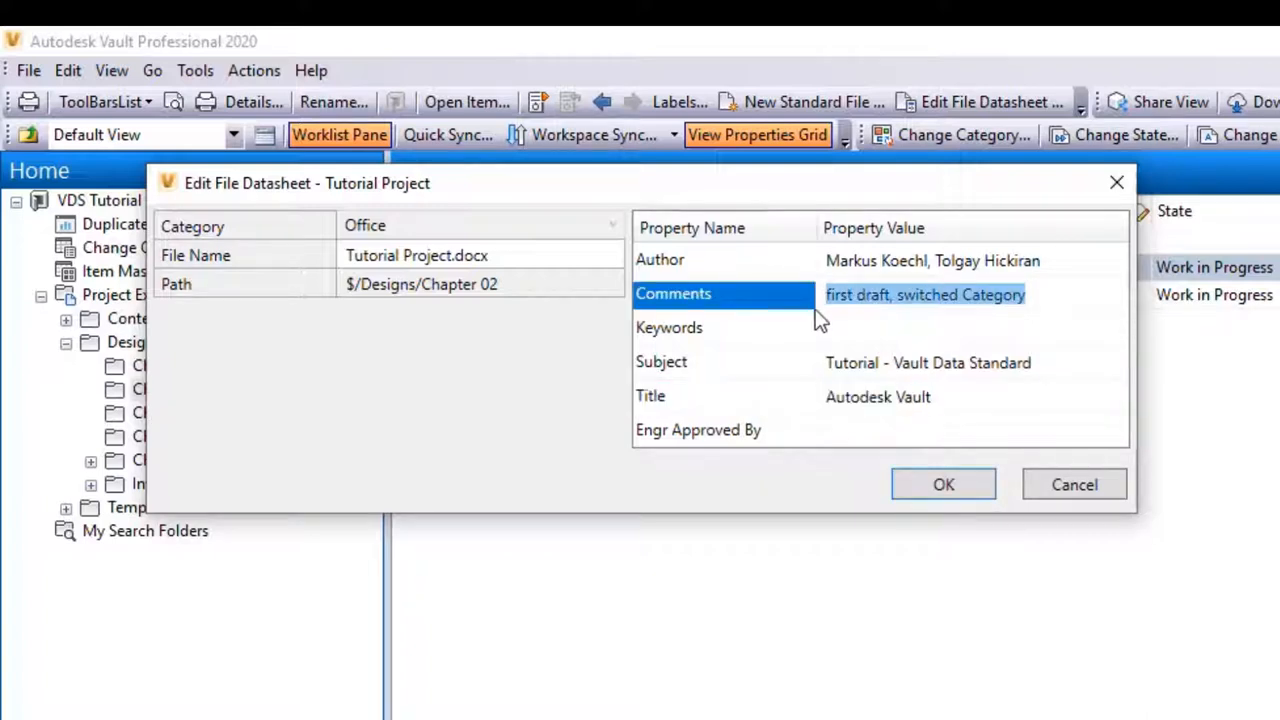
pyautogui.write('final')
pyautogui.click(973, 328)
pyautogui.write('Edit File Datasheet')
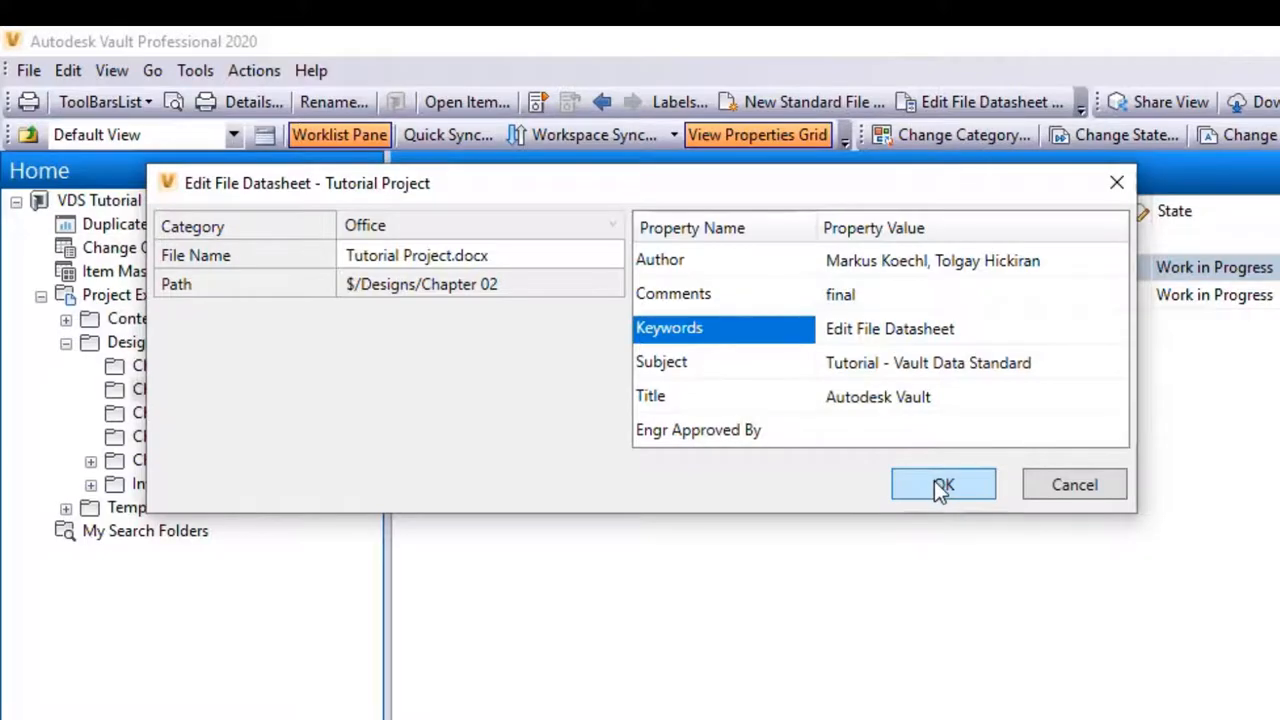
pyautogui.click(942, 484)
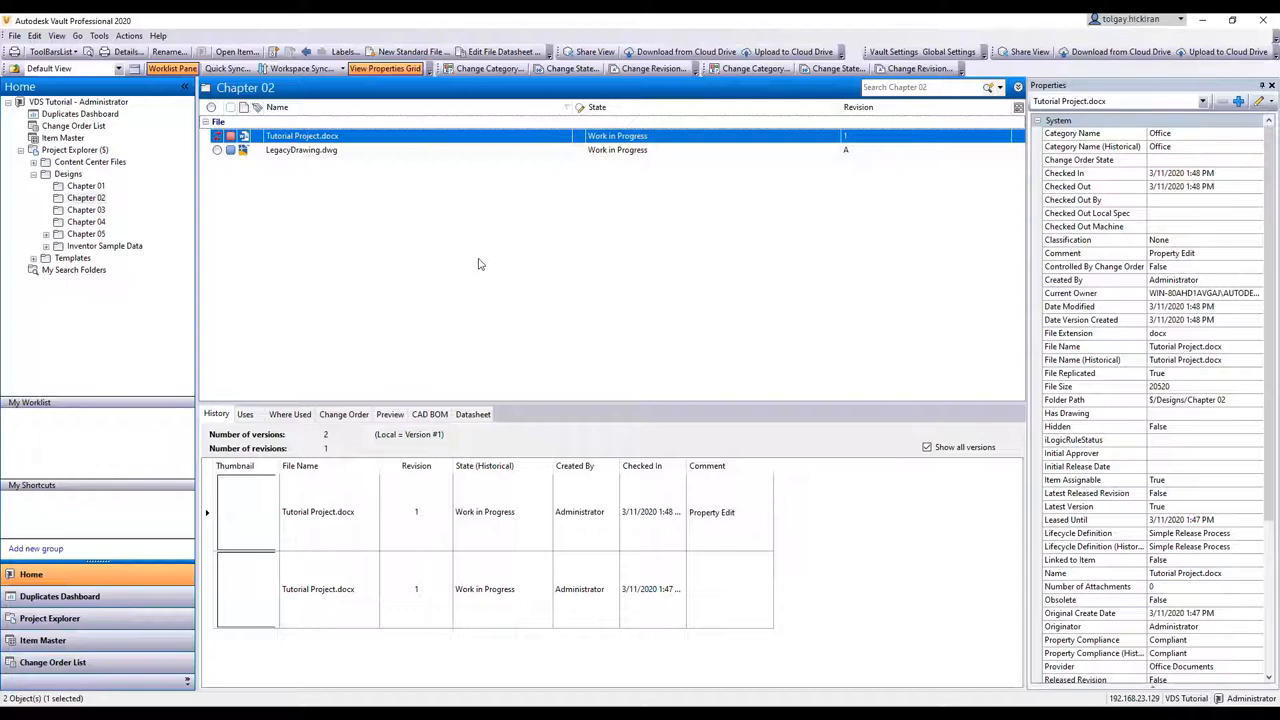
# Select LegacyDrawing.dwg and bring up Vault Settings on the Behaviors tab
pyautogui.click(473, 414)
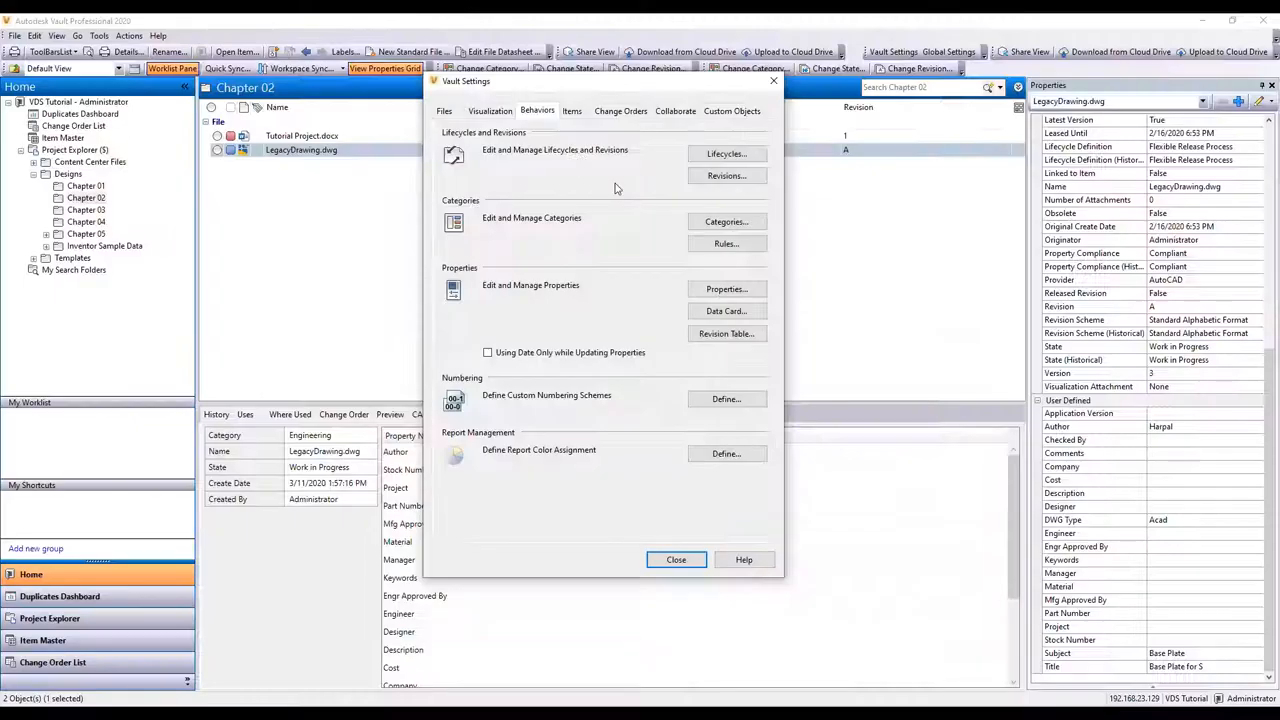
# Make the Title property require a 3–15 character value for File:Engineering
pyautogui.click(726, 288)
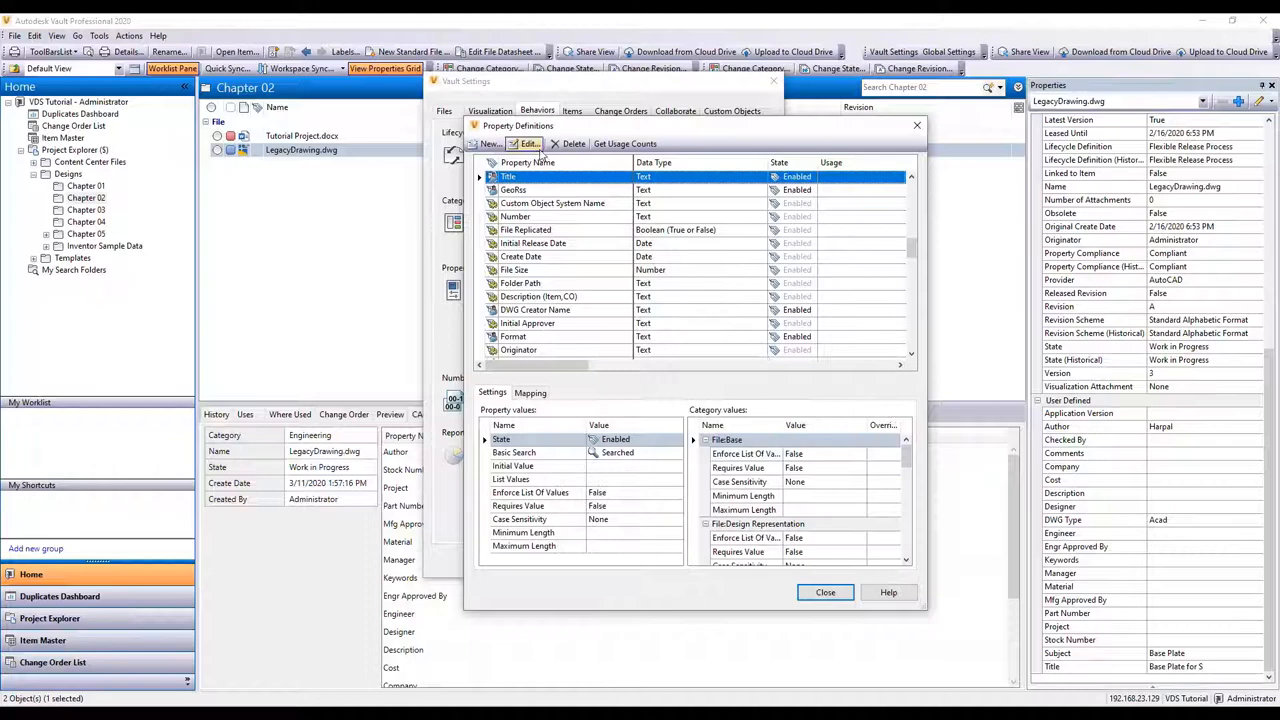
pyautogui.click(528, 143)
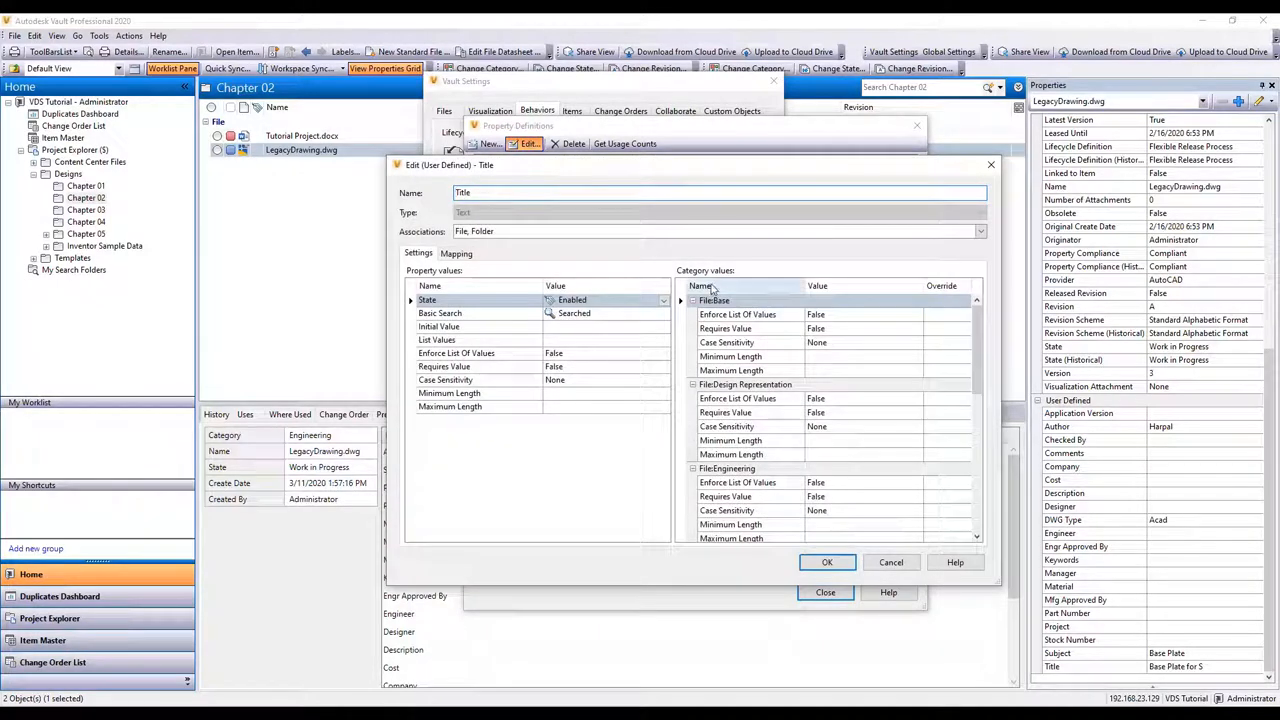
pyautogui.scroll(-3)
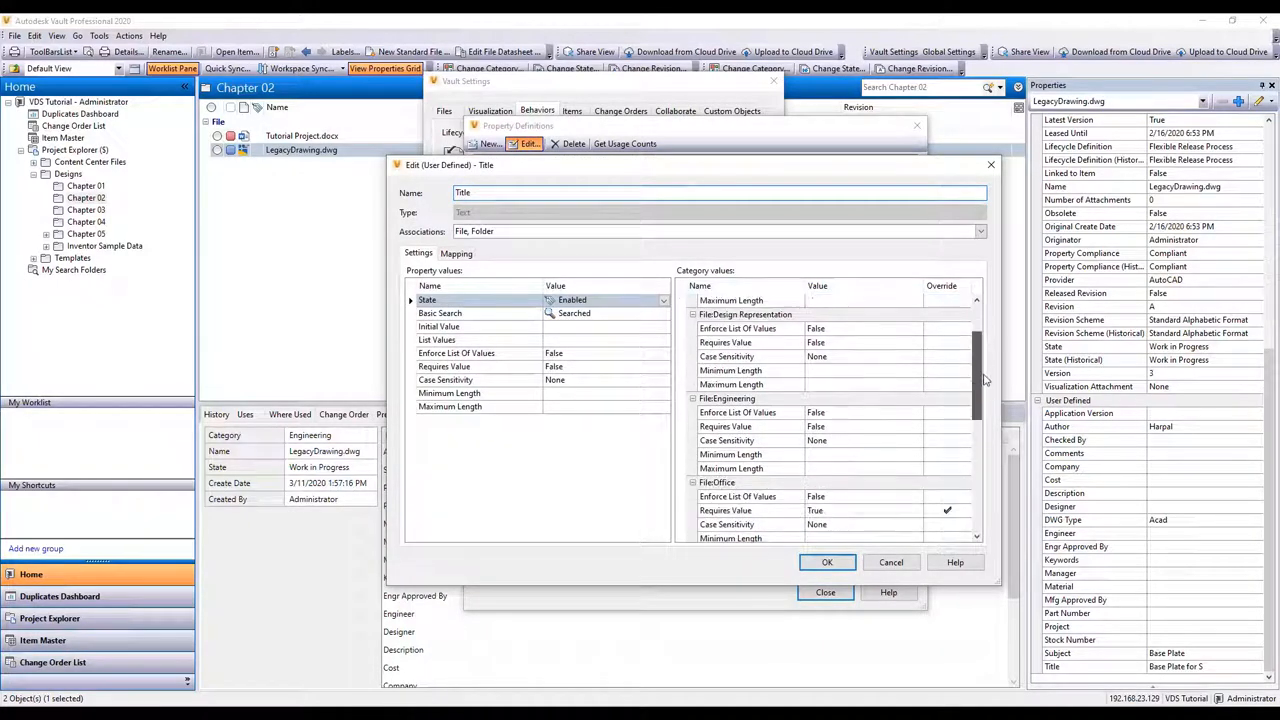
pyautogui.scroll(-3)
pyautogui.write('15')
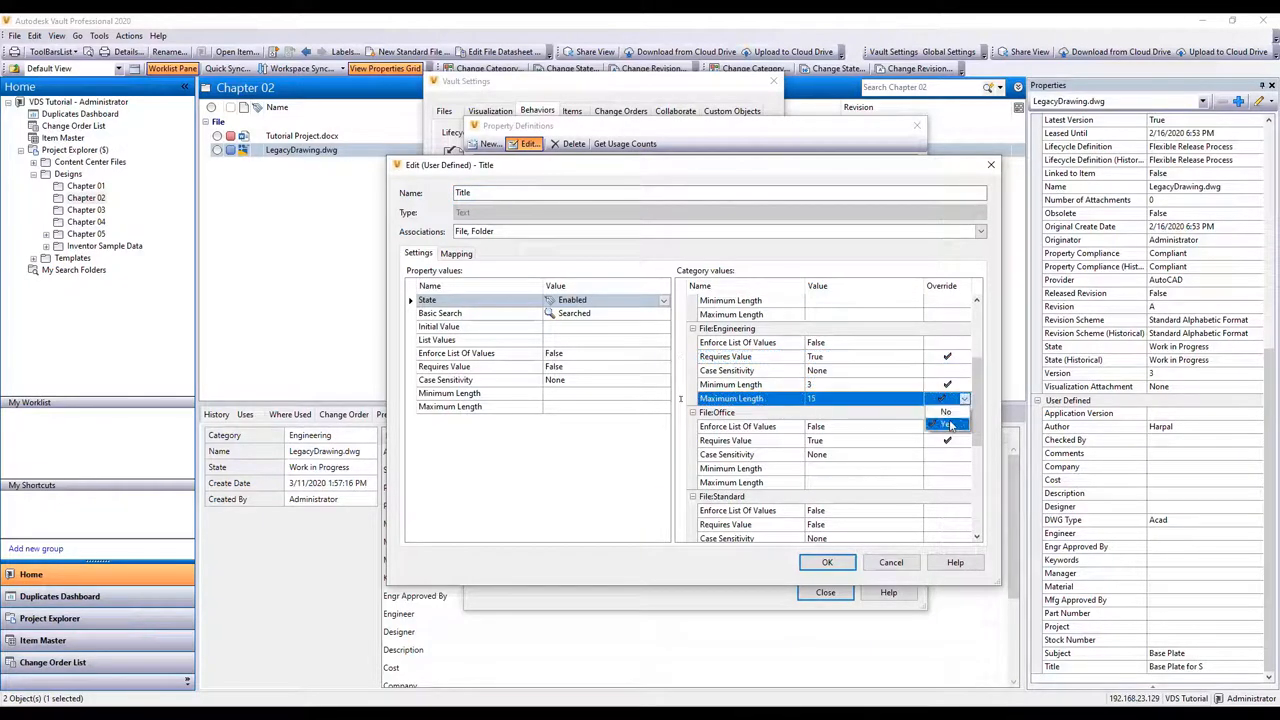
pyautogui.click(827, 561)
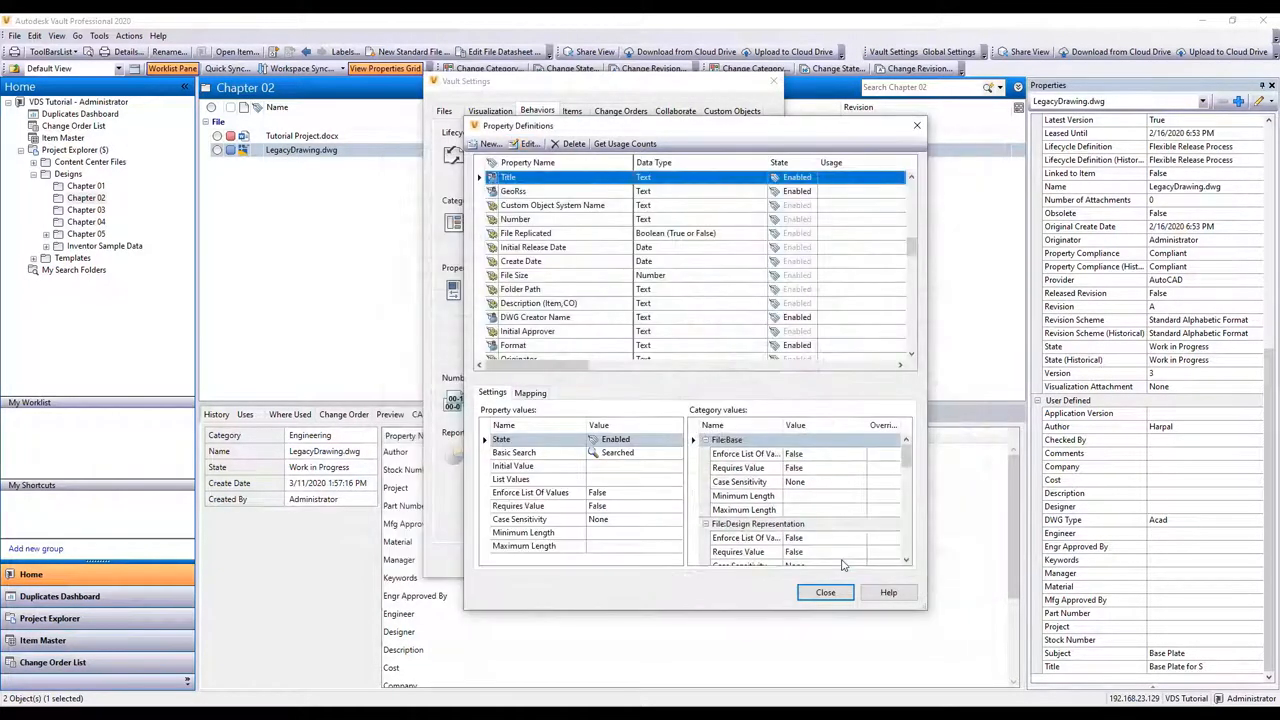
pyautogui.click(825, 592)
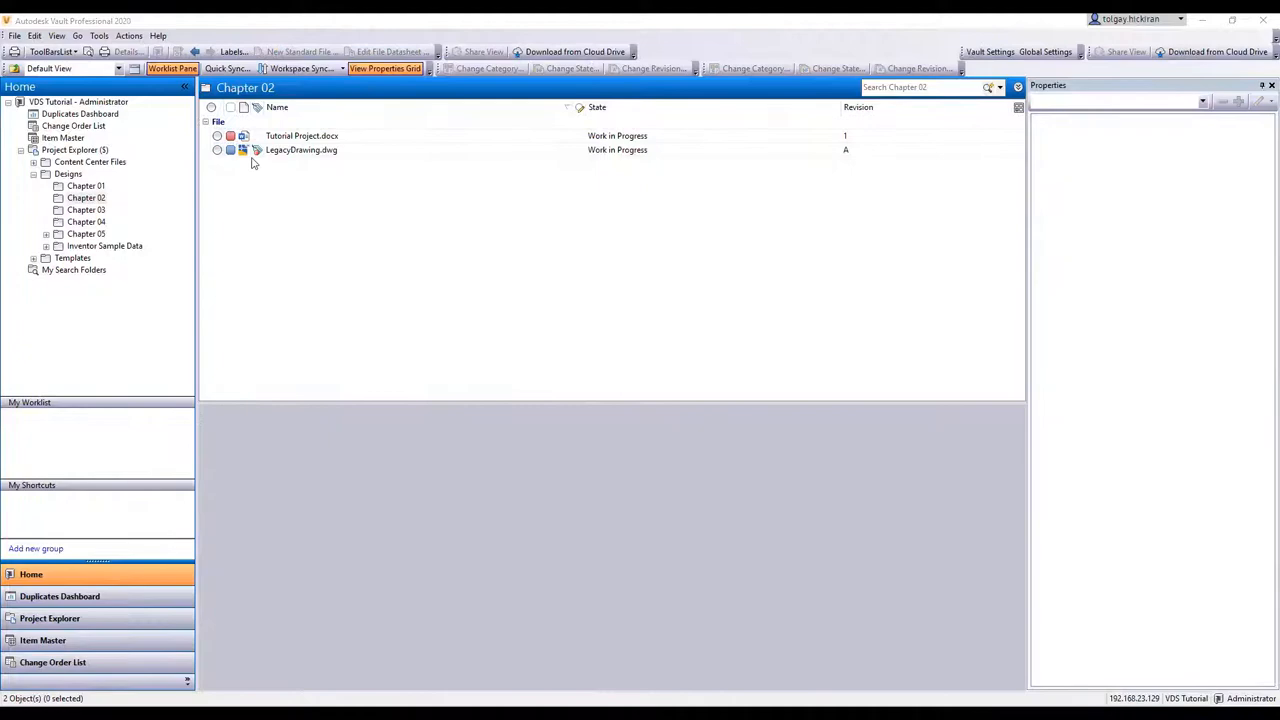
pyautogui.moveTo(283, 155)
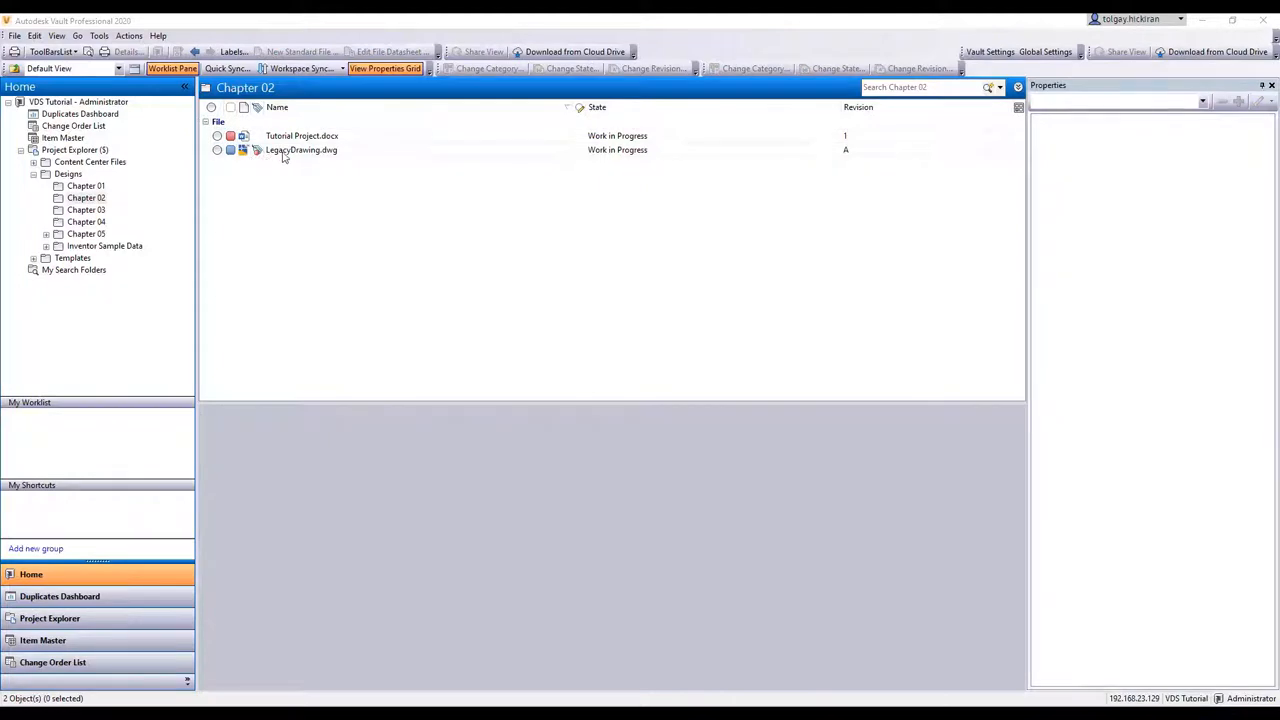
# Close the settings dialogs and reselect LegacyDrawing.dwg in the Chapter 02 list
pyautogui.click(389, 52)
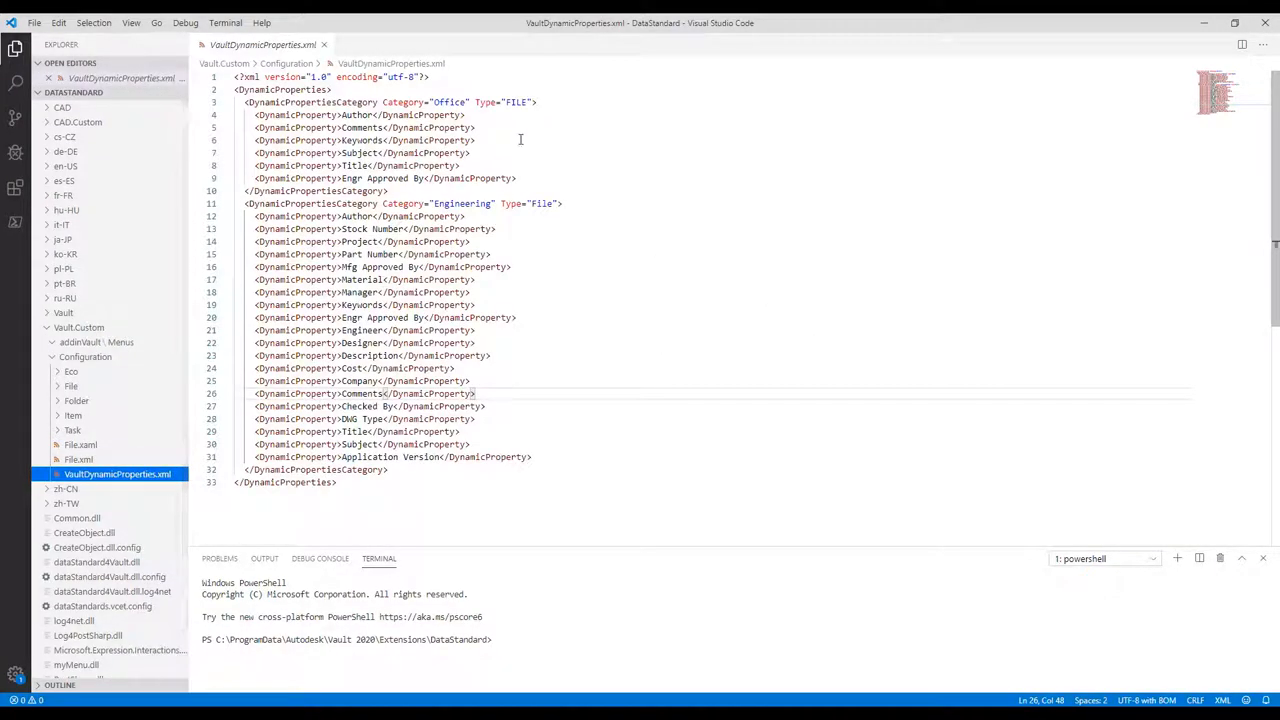
pyautogui.moveTo(613, 103)
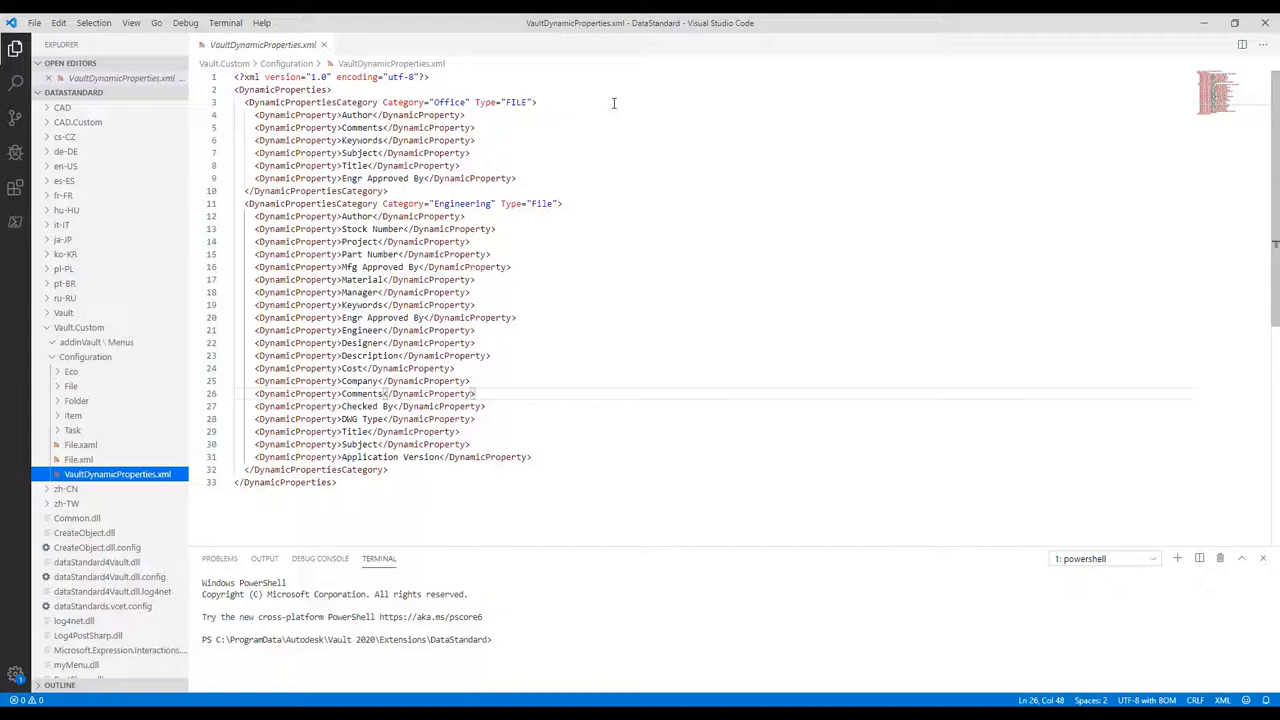
pyautogui.moveTo(588, 113)
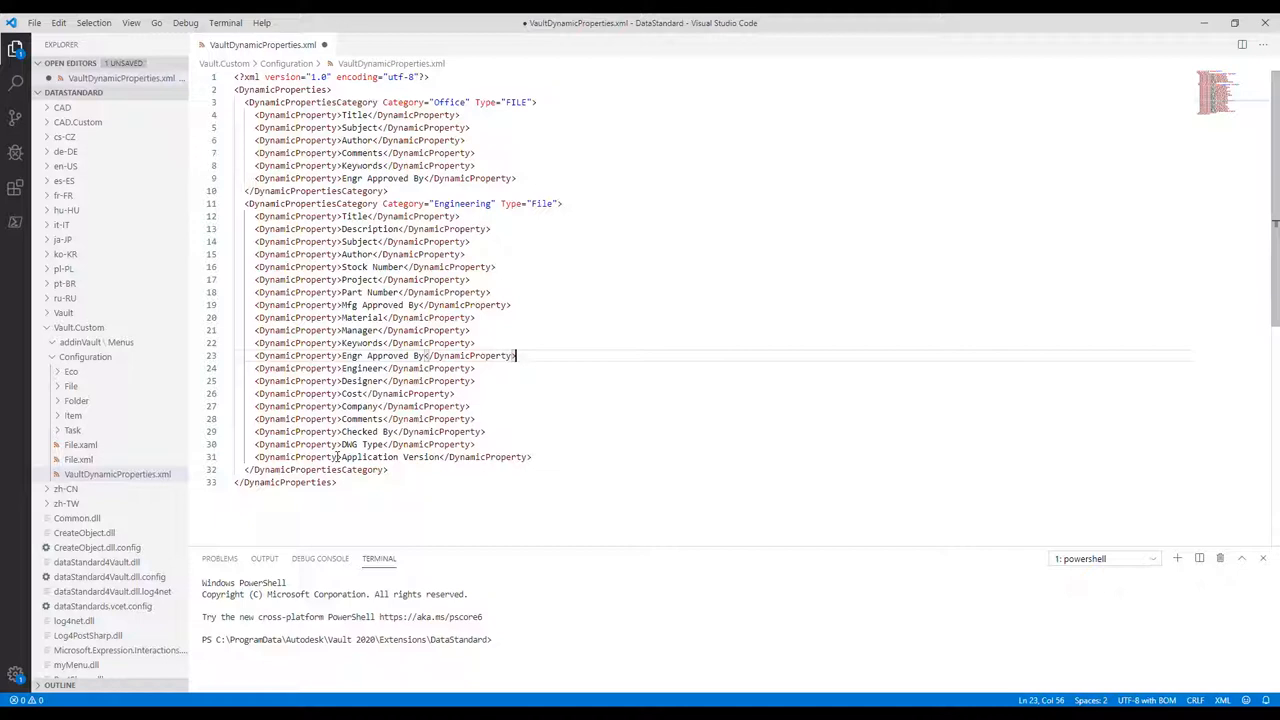
# Reorder the DynamicProperty entries, adding Hidden="True" where needed, and save the XML
pyautogui.write('Hidden="True"')
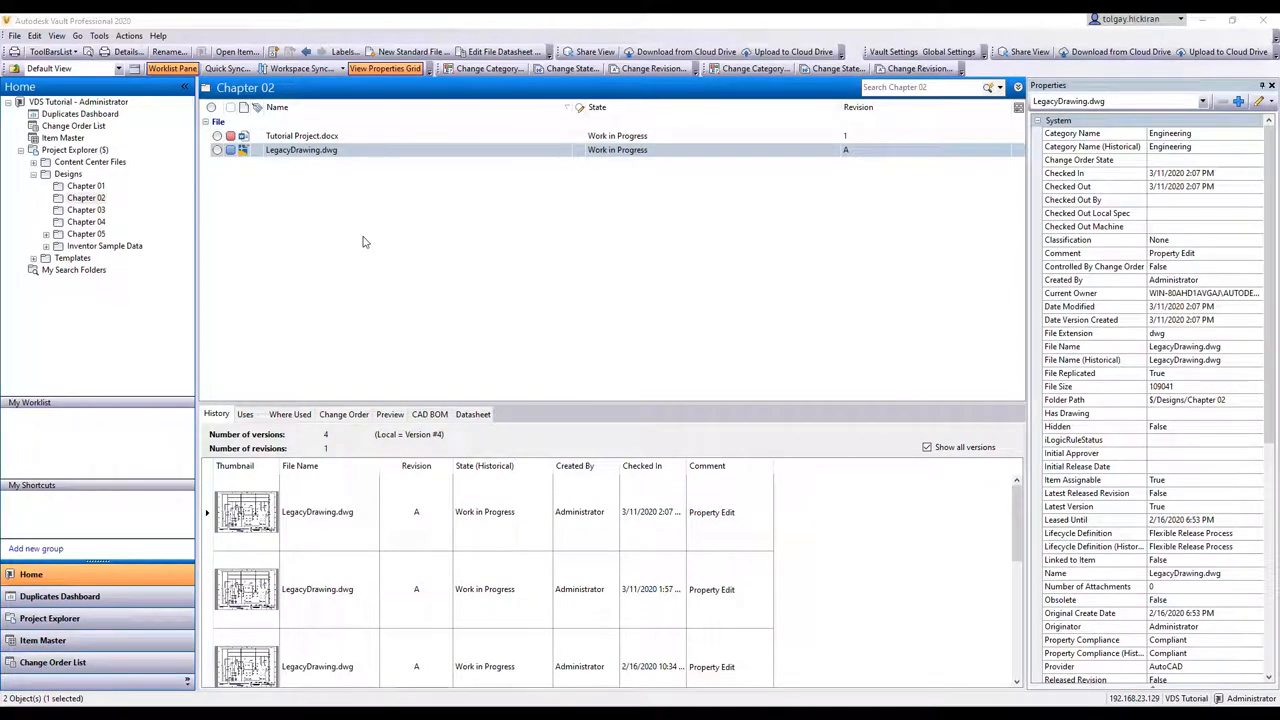
pyautogui.moveTo(318, 158)
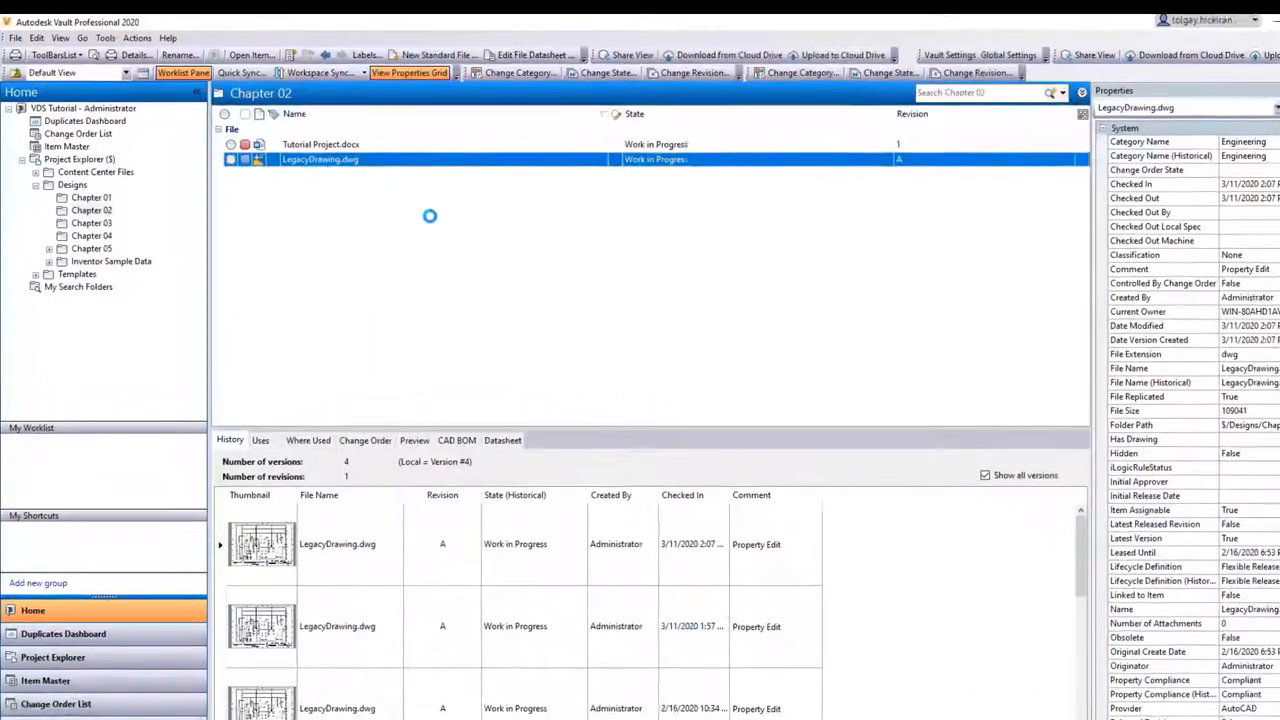
# Enter Subject 'Sample Drawing' in LegacyDrawing.dwg's datasheet and save it
pyautogui.click(533, 55)
pyautogui.write('Sample D')
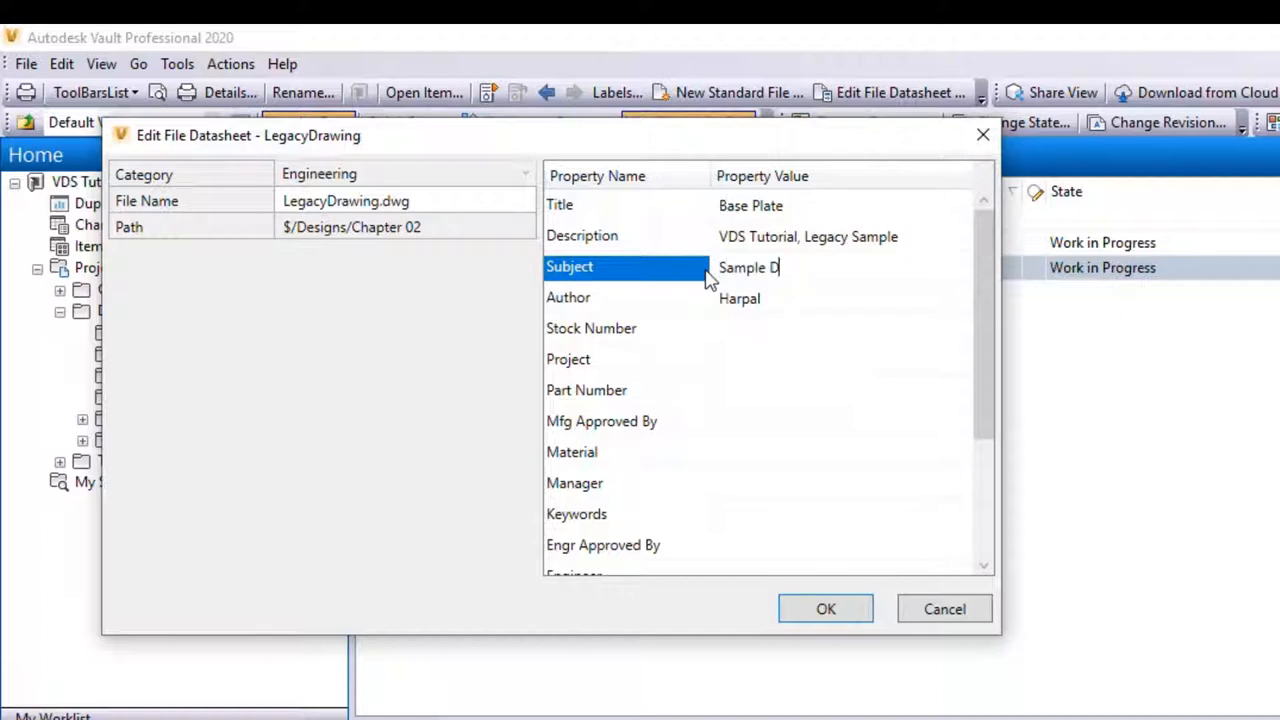
pyautogui.scroll(-3)
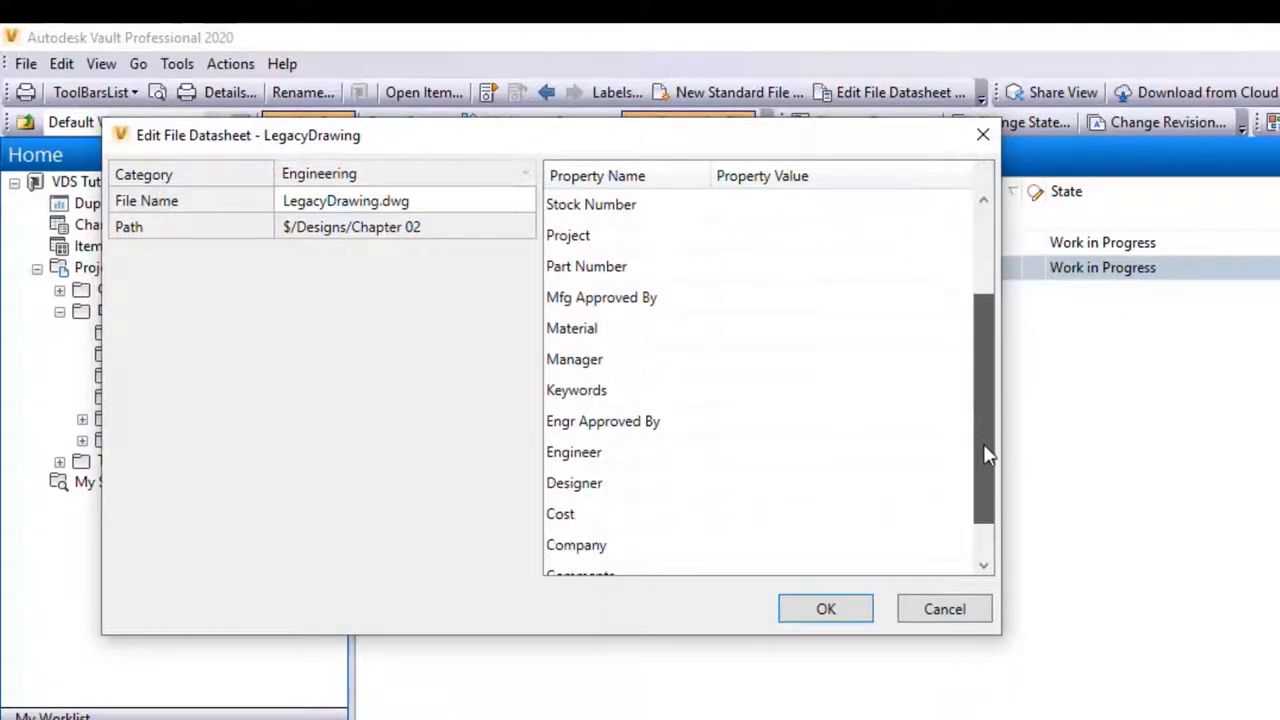
pyautogui.scroll(-3)
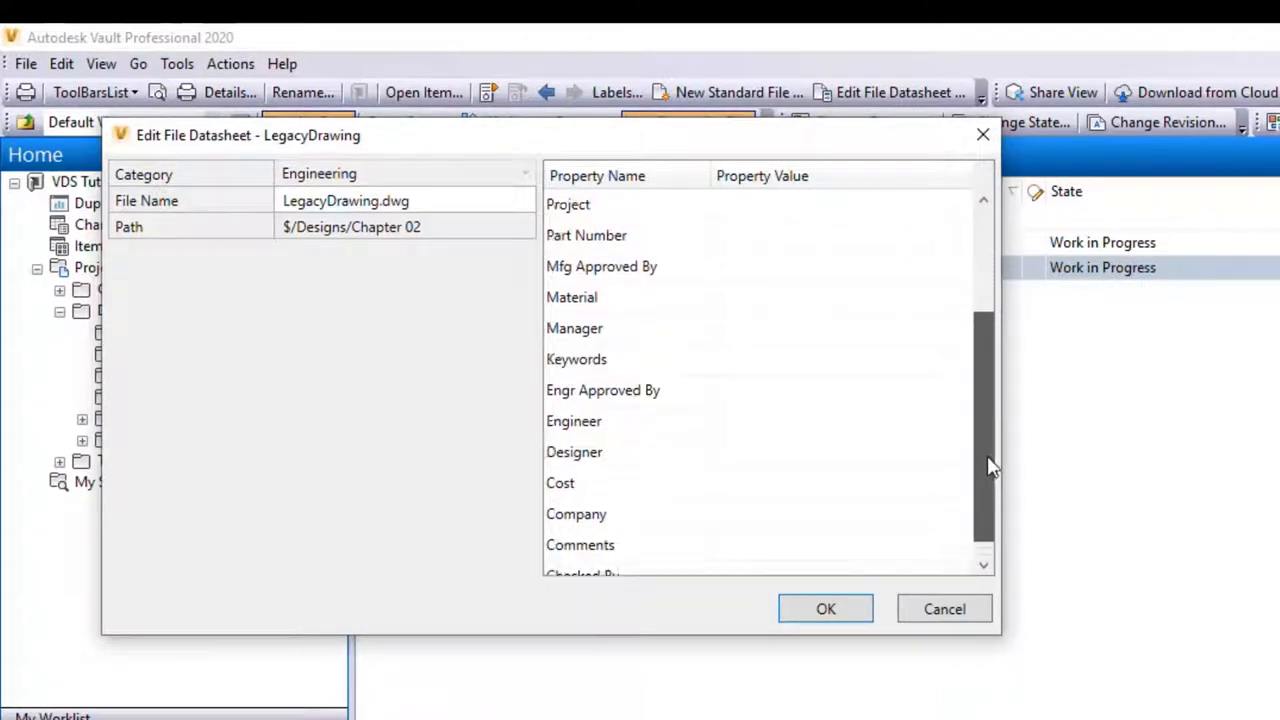
pyautogui.scroll(3)
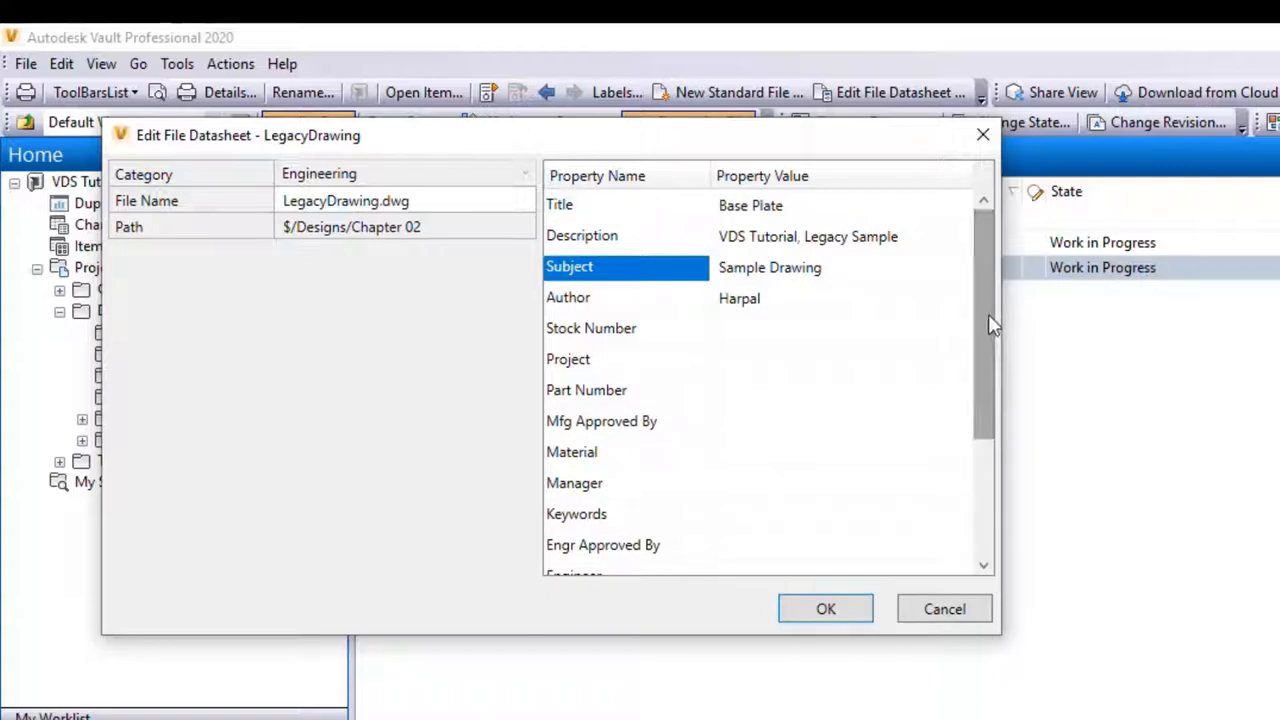
pyautogui.moveTo(826, 609)
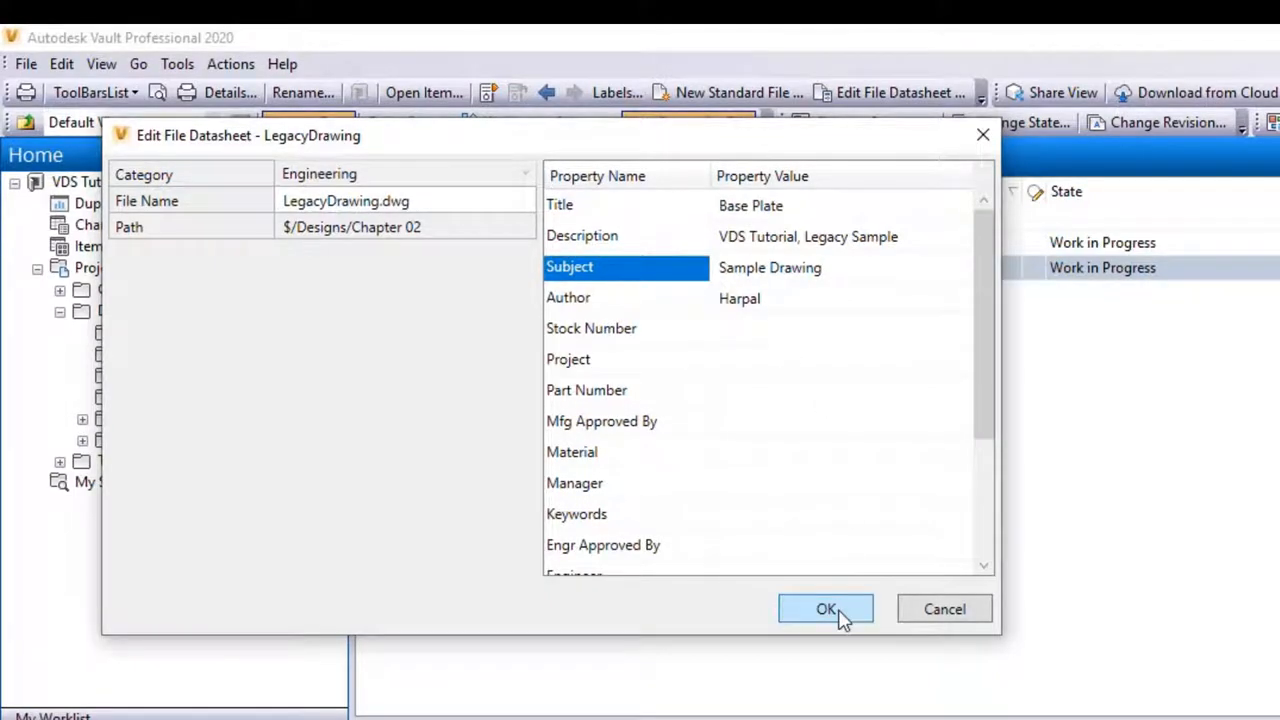
pyautogui.click(825, 609)
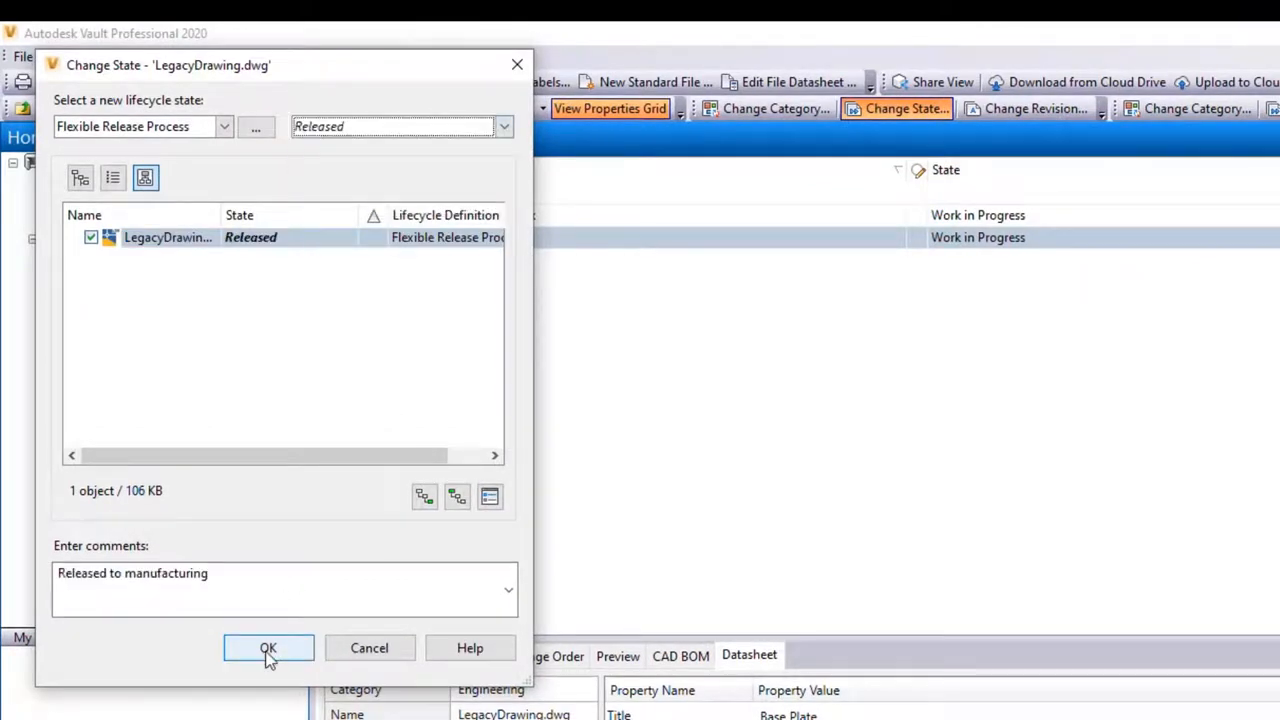
# Release LegacyDrawing.dwg, view its history, and open its now read-only datasheet
pyautogui.click(268, 648)
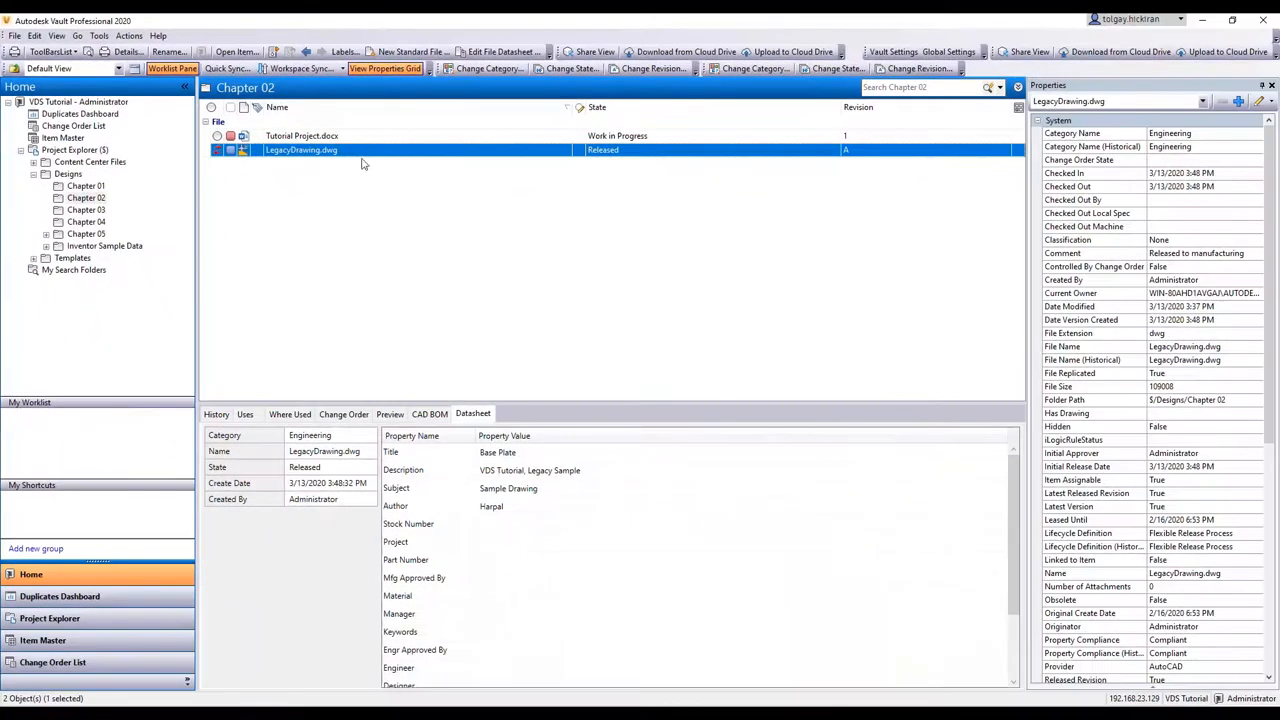
pyautogui.click(216, 414)
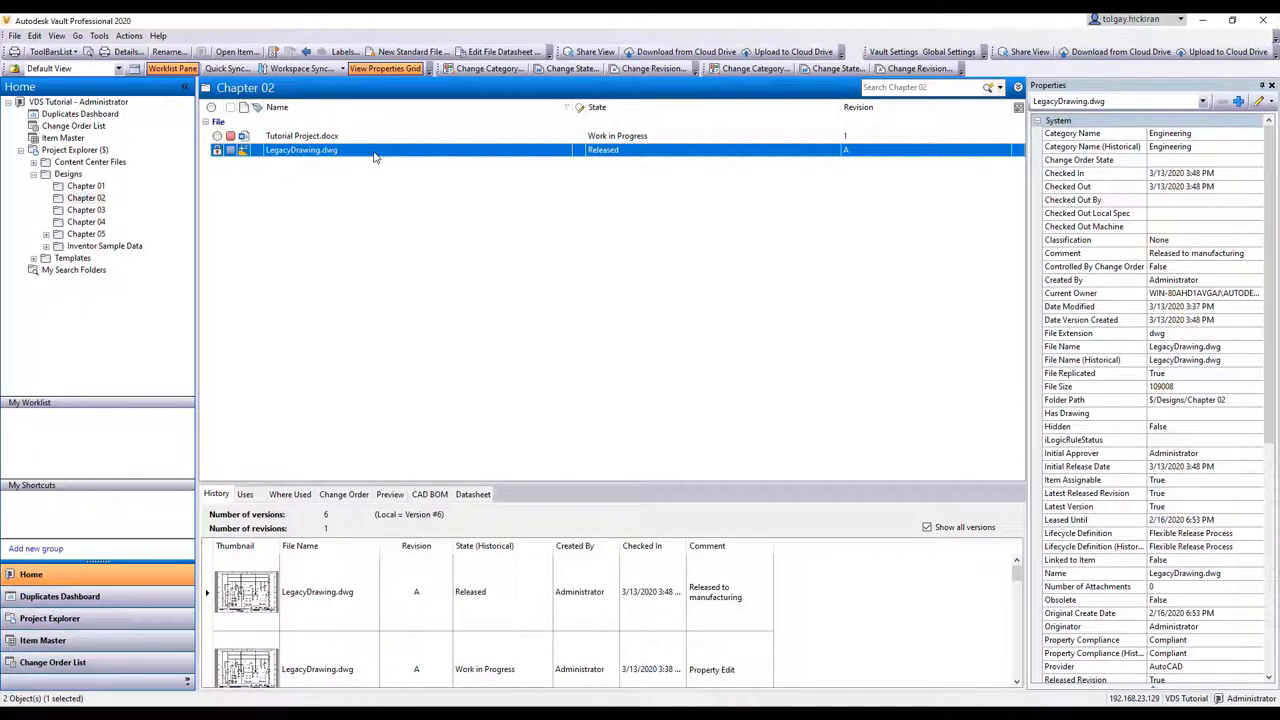
pyautogui.rightClick(301, 149)
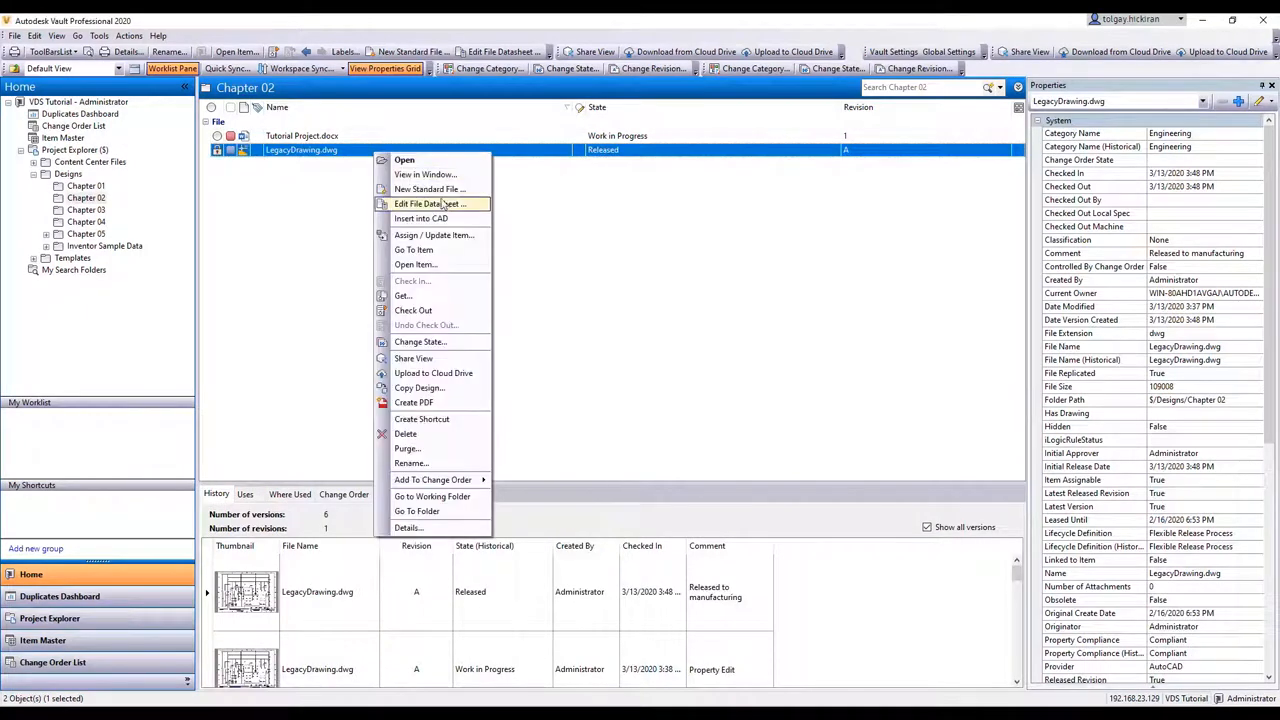
pyautogui.click(420, 204)
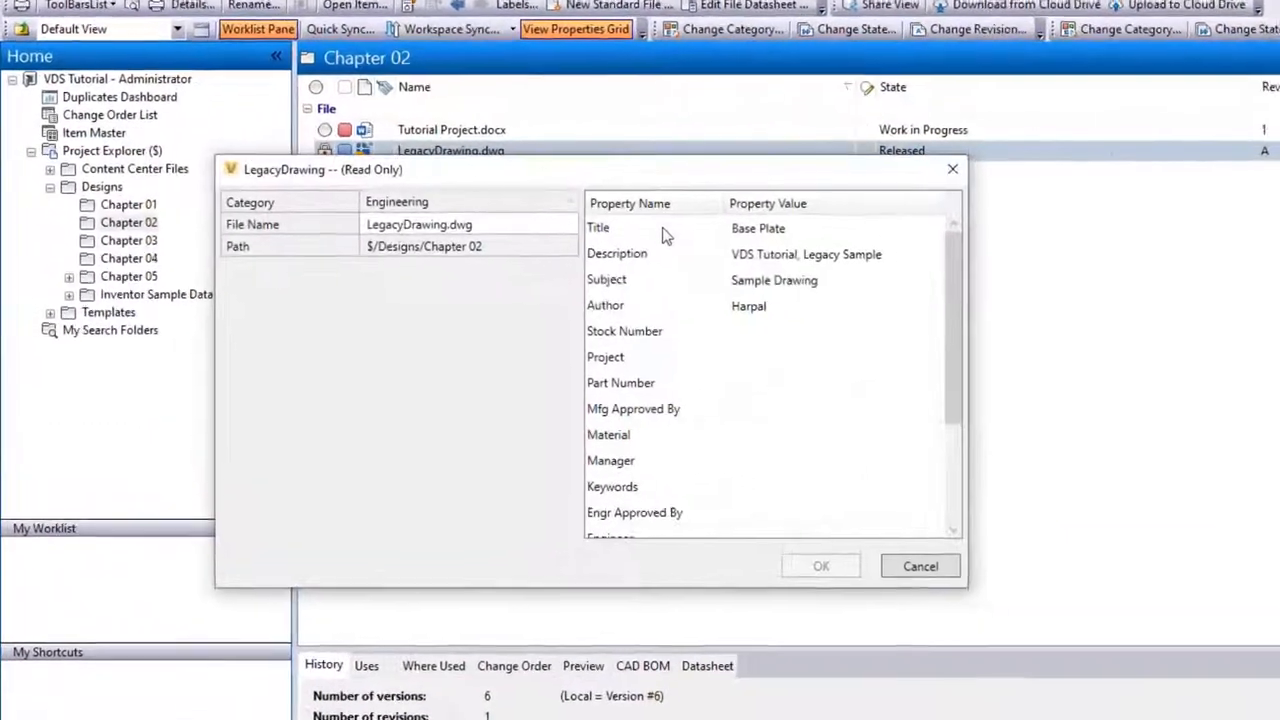